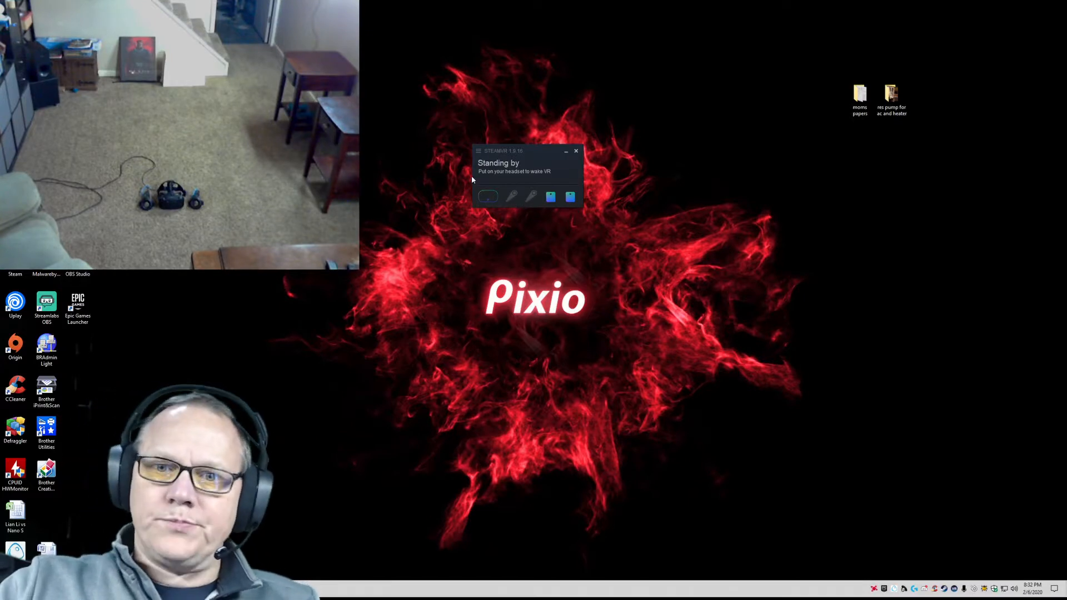
Launch Room Setup from the SteamVR status window menu
{"action": "left_click", "coordinate": [478, 151]}
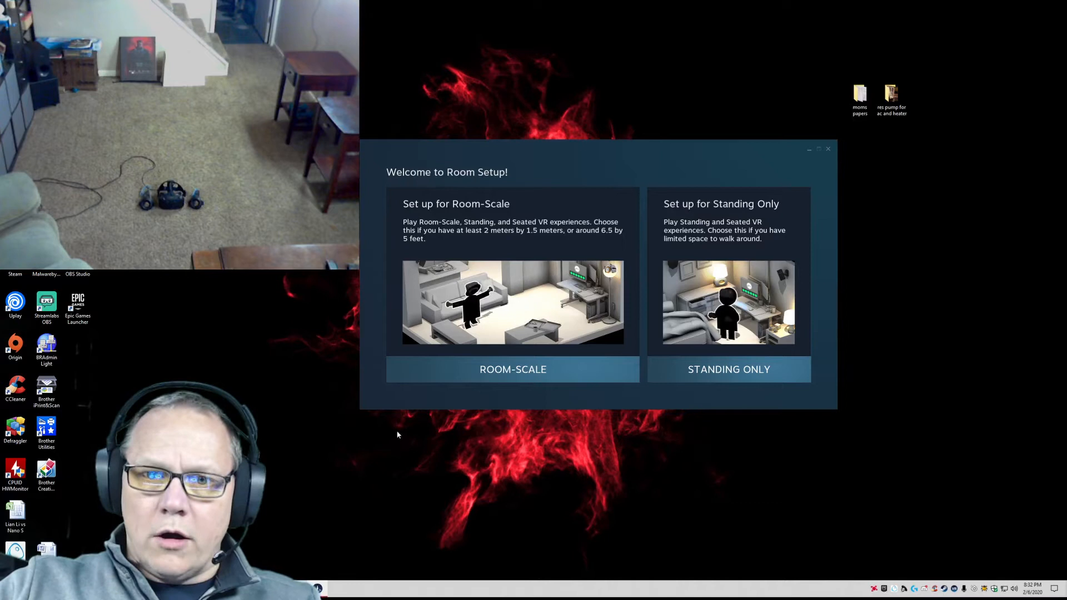
{"action": "mouse_move", "coordinate": [698, 371]}
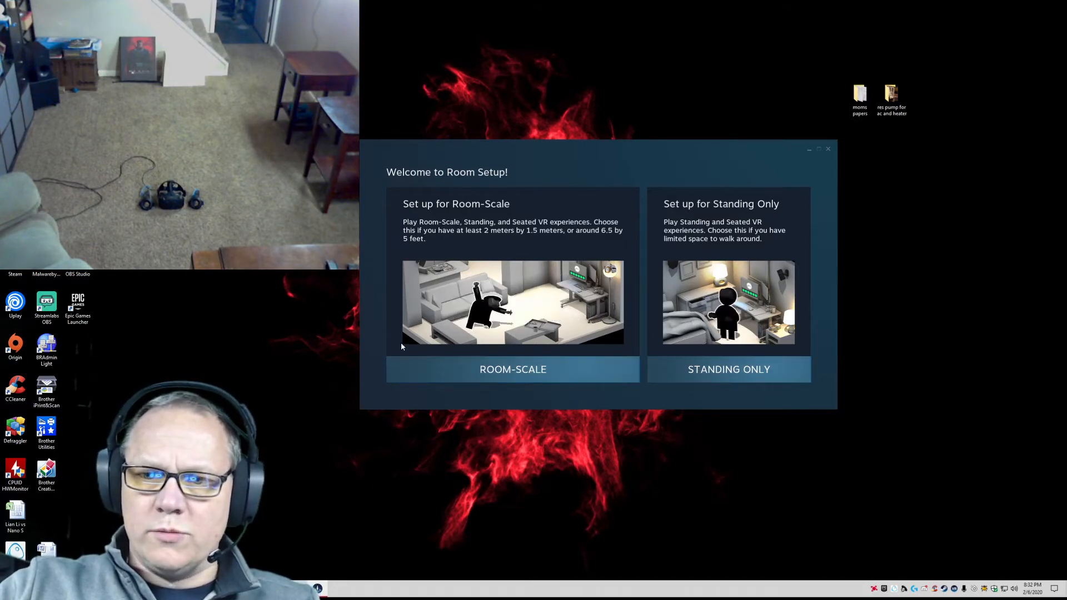
Choose room-scale setup and continue past the 'Make some space' page
{"action": "left_click", "coordinate": [513, 369]}
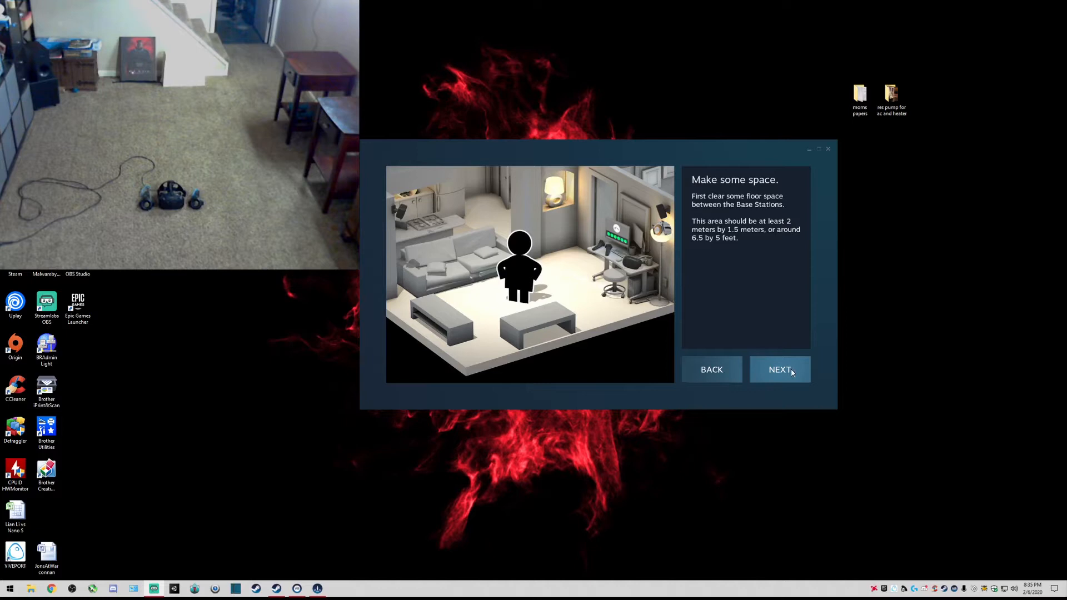
{"action": "left_click", "coordinate": [781, 371]}
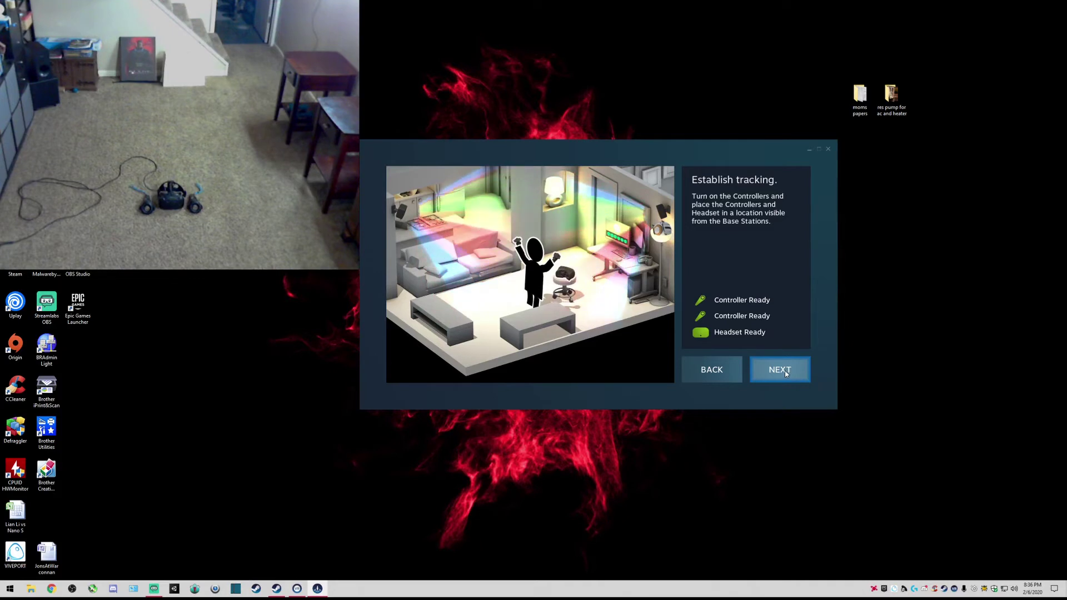
Continue from Establish tracking with both controllers and the headset ready
{"action": "left_click", "coordinate": [780, 370]}
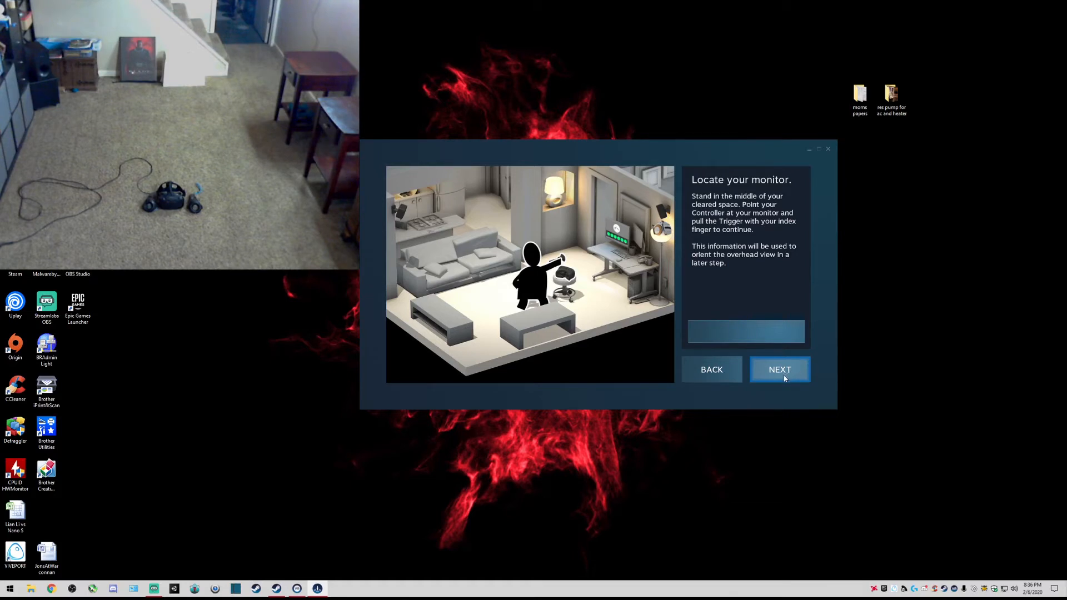
Confirm the monitor direction, calibrate the floor height, and continue to boundary creation
{"action": "left_click", "coordinate": [780, 370]}
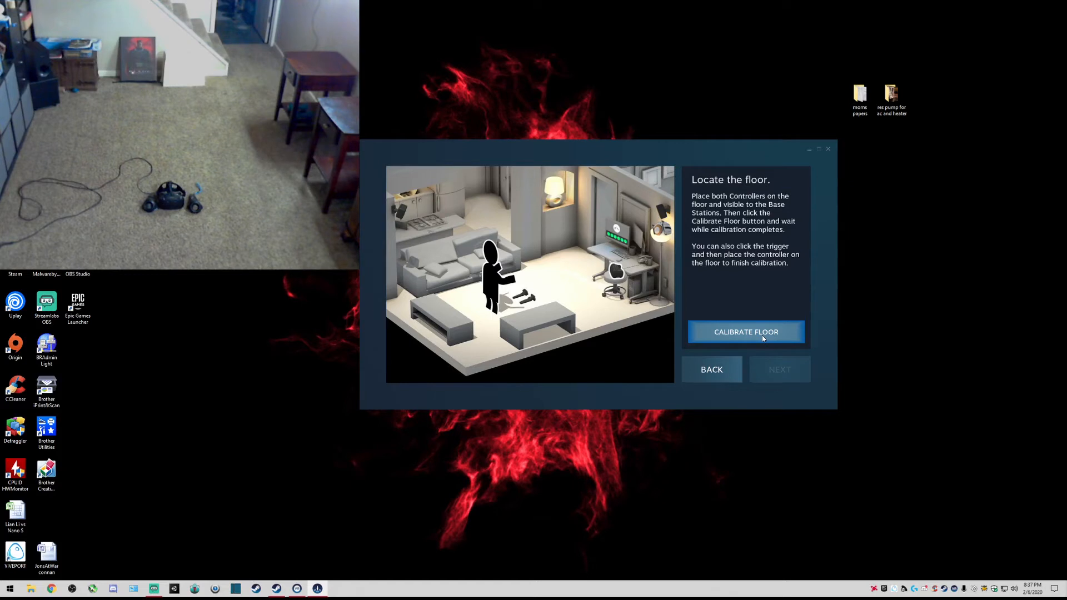
{"action": "left_click", "coordinate": [746, 332]}
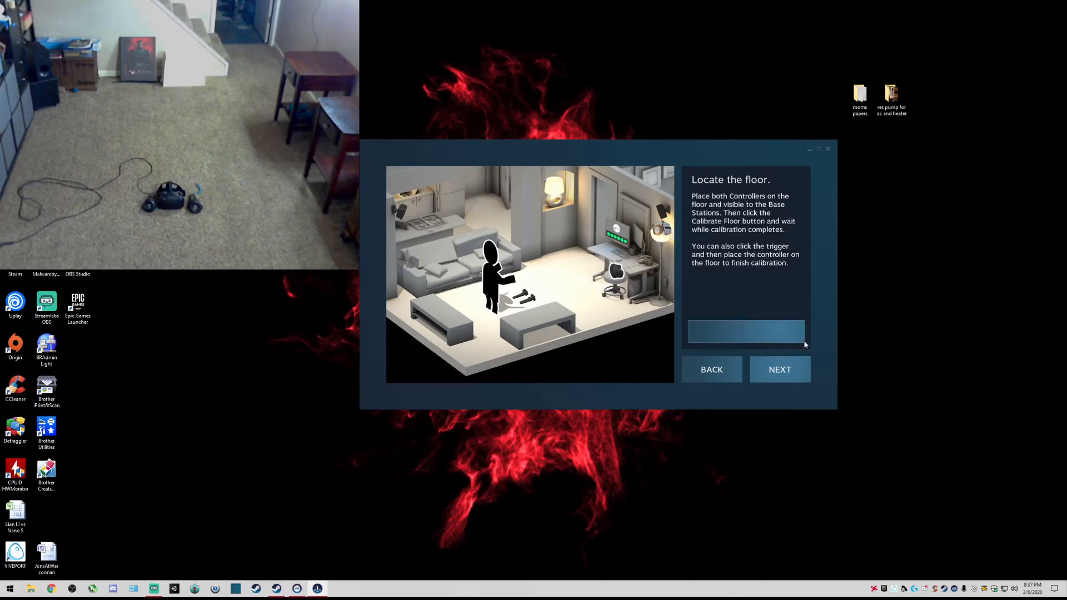
{"action": "left_click", "coordinate": [780, 370]}
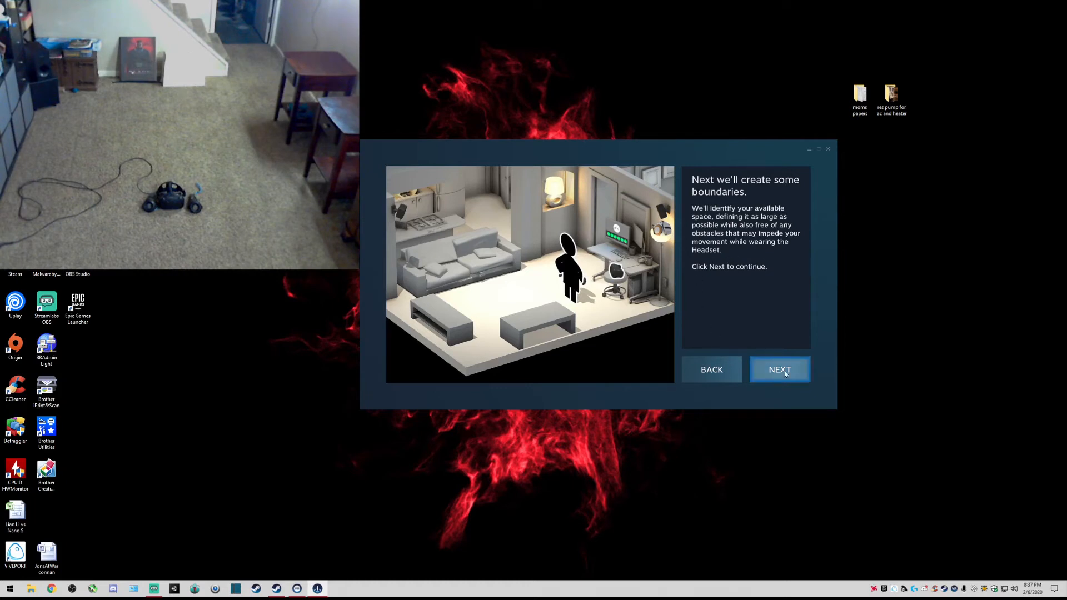
Proceed to the boundaries step and trace the room's outer perimeter
{"action": "left_click", "coordinate": [780, 370]}
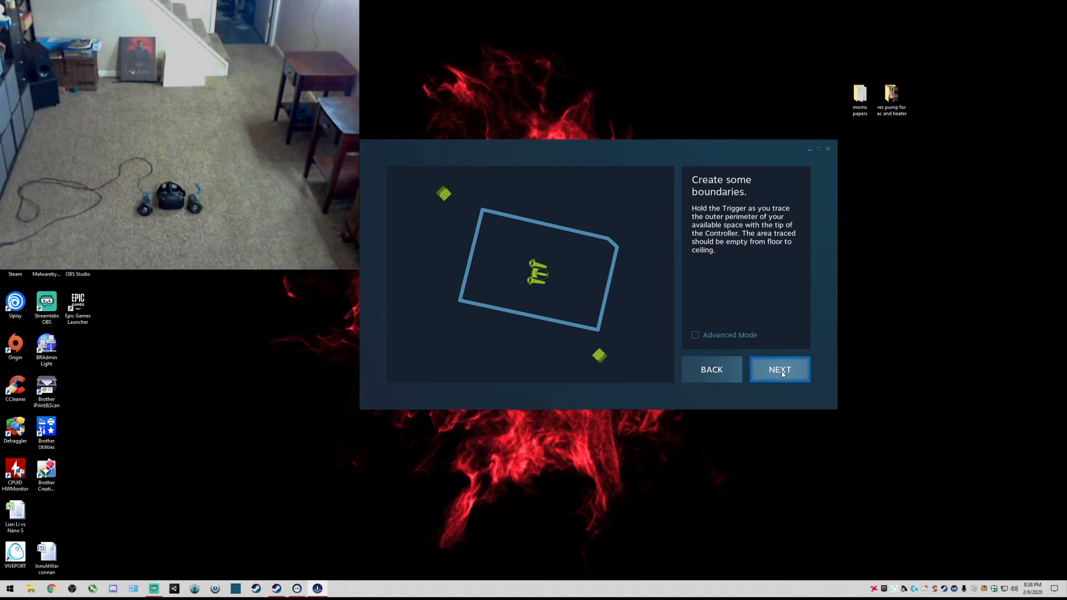
{"action": "mouse_move", "coordinate": [785, 365]}
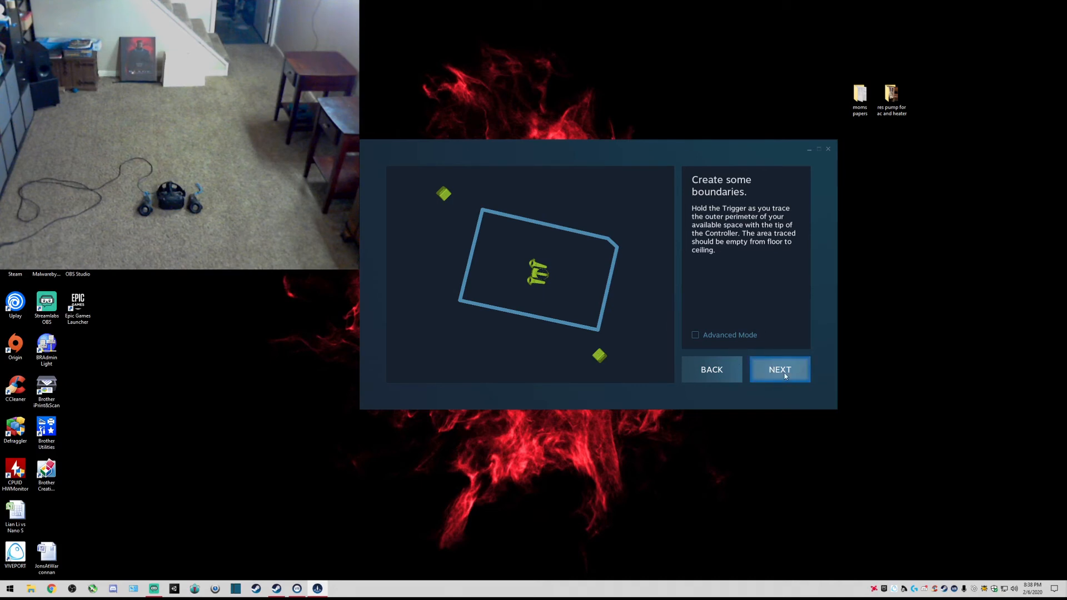
Accept the traced boundary and the 3.1m x 1.9m play area, then finish Room Setup
{"action": "left_click", "coordinate": [781, 370]}
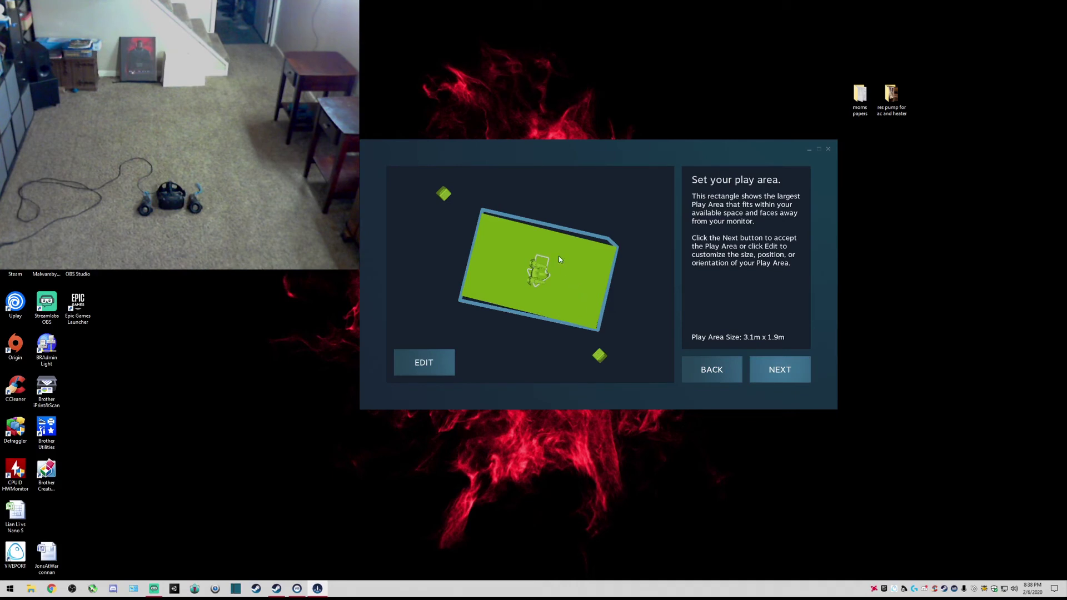
{"action": "mouse_move", "coordinate": [511, 304]}
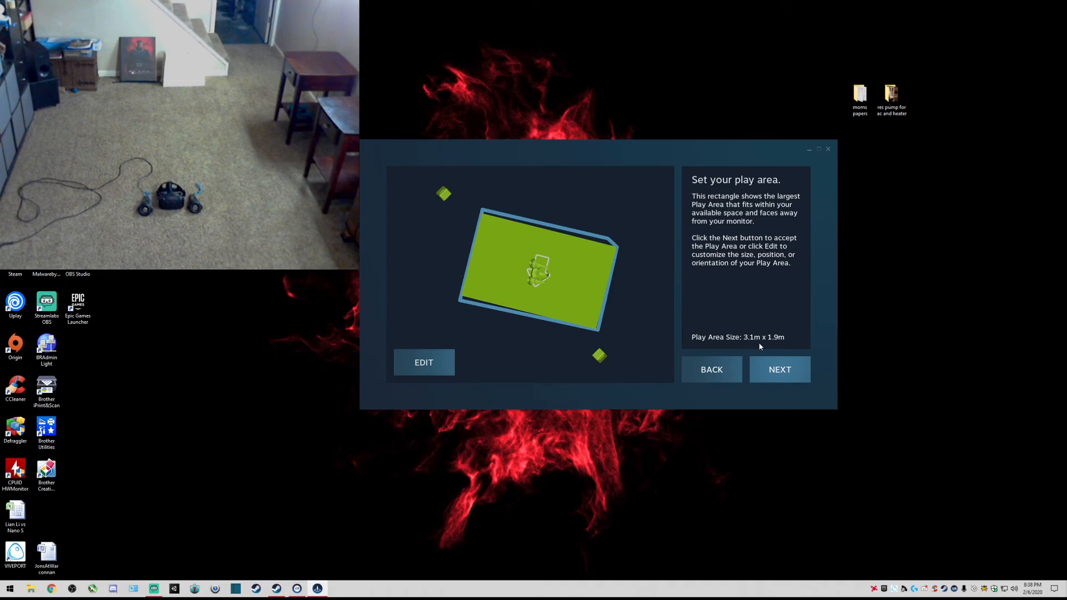
{"action": "mouse_move", "coordinate": [760, 378]}
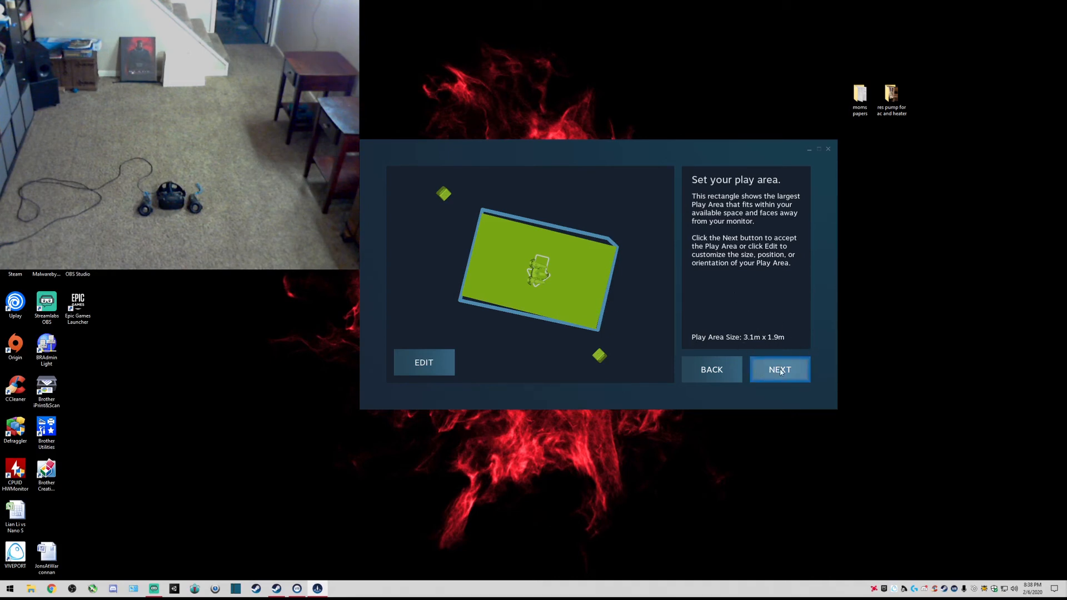
{"action": "left_click", "coordinate": [781, 370]}
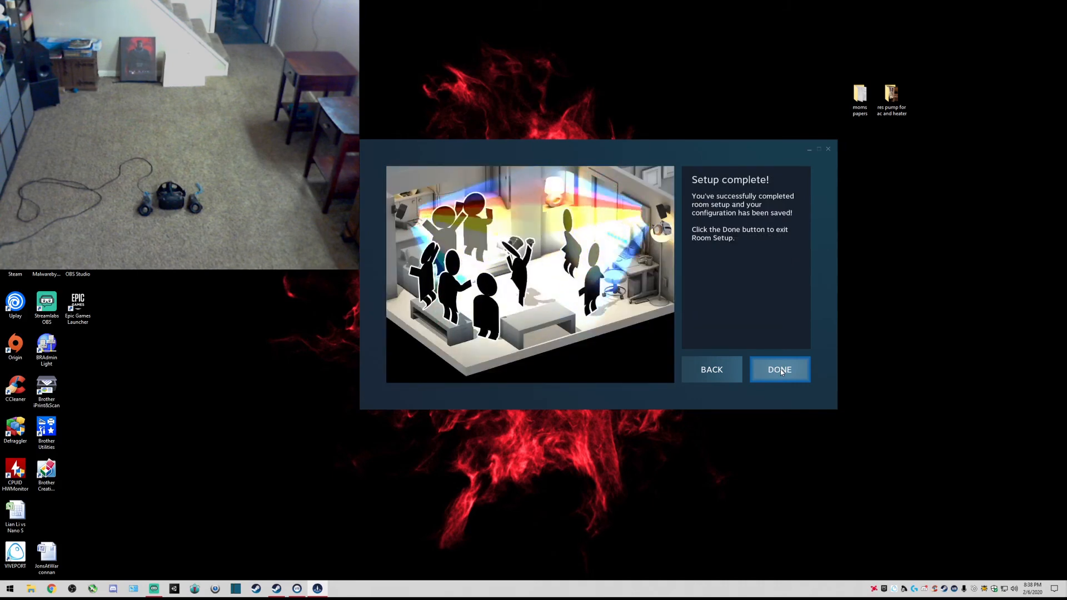
{"action": "left_click", "coordinate": [780, 370]}
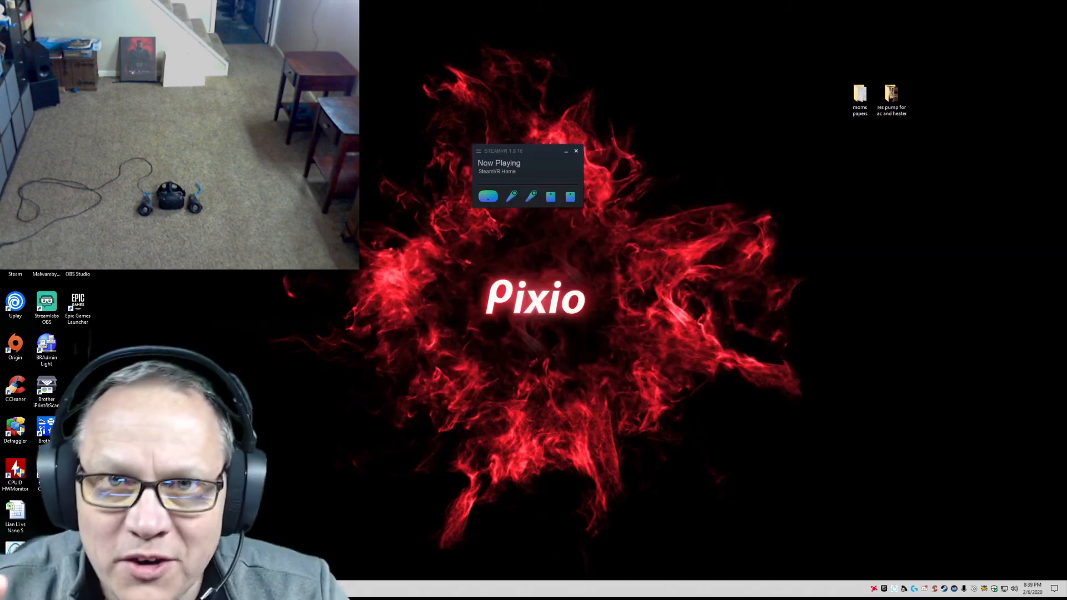